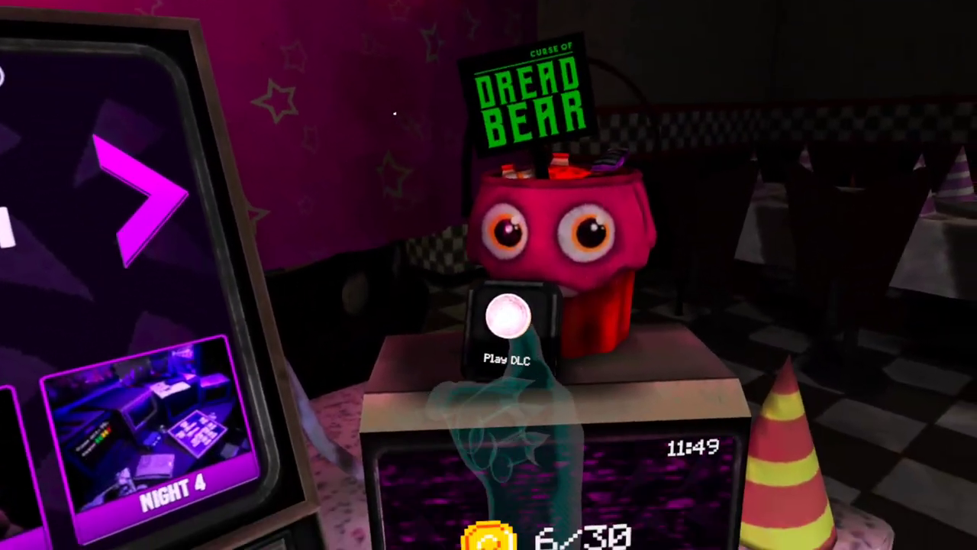
# Launch the Curse of Dreadbear DLC via its Play DLC button
pyautogui.click(508, 317)
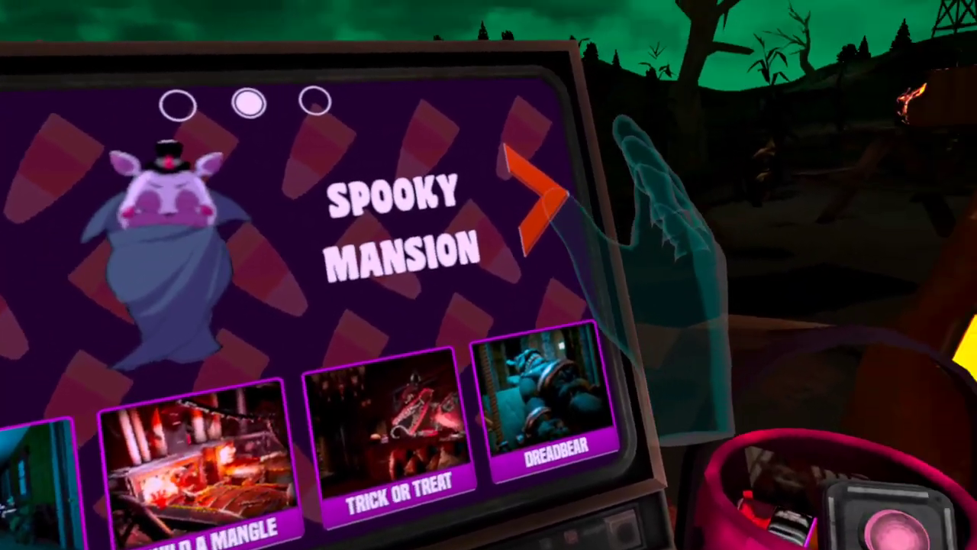
# Advance the Dreadbear level selection to the next page of levels
pyautogui.click(534, 207)
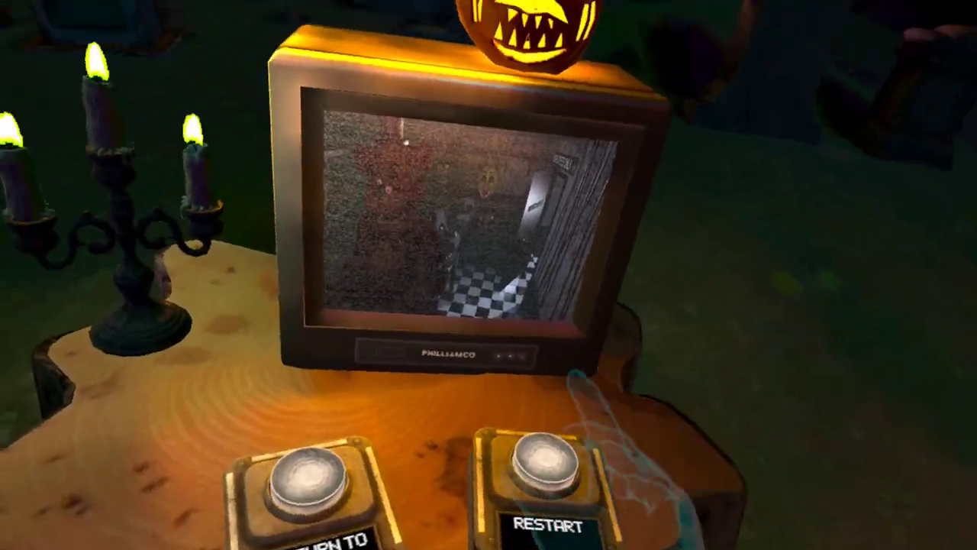
# Restart the corn maze level from the game-over desk
pyautogui.click(543, 465)
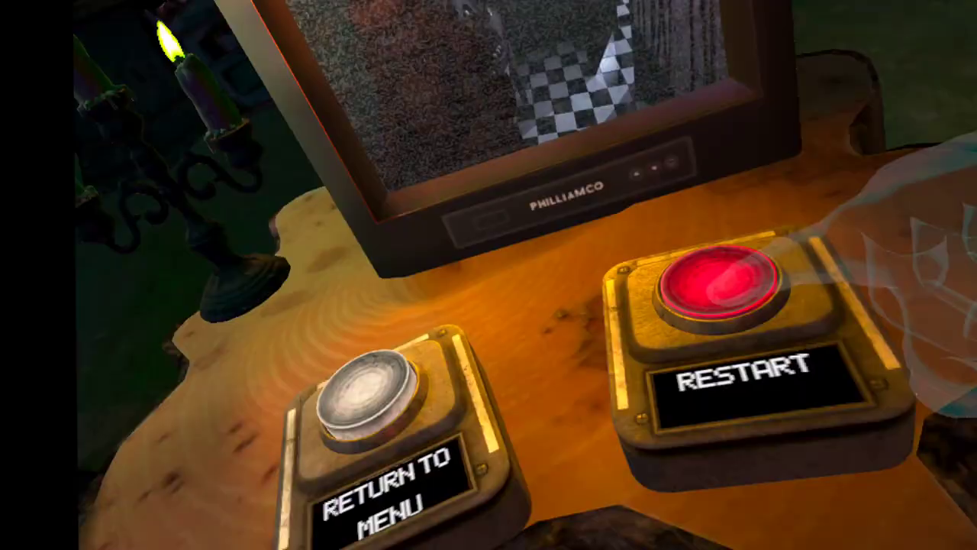
pyautogui.click(721, 286)
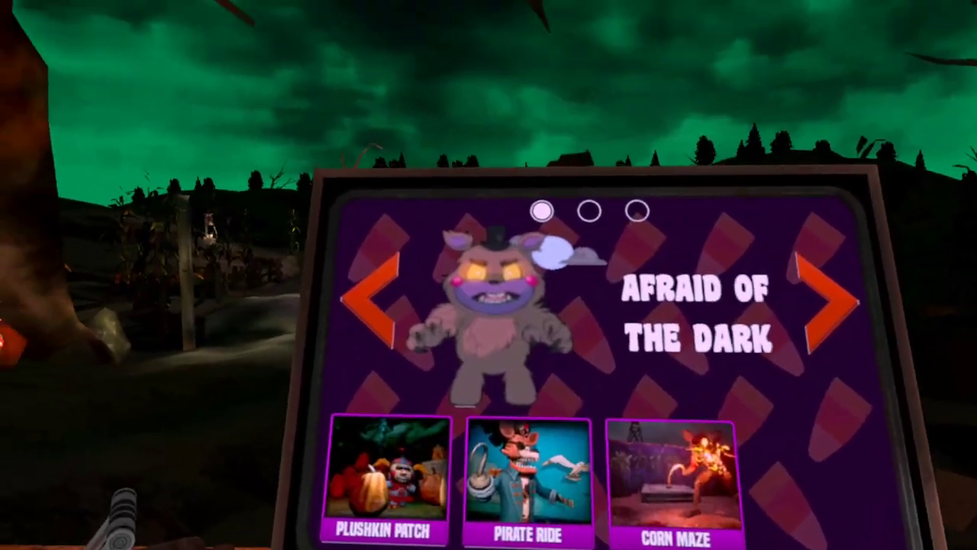
pyautogui.click(828, 298)
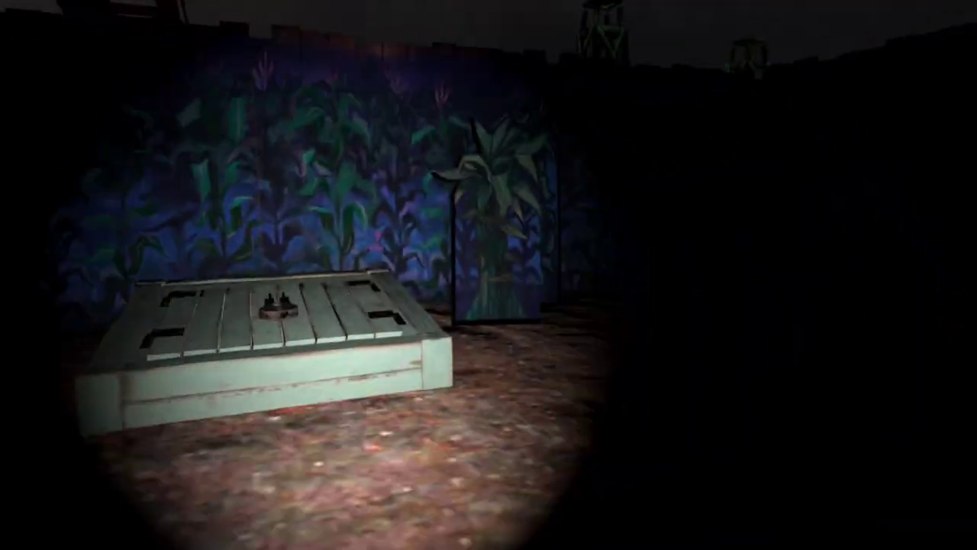
pyautogui.moveTo(489, 275)
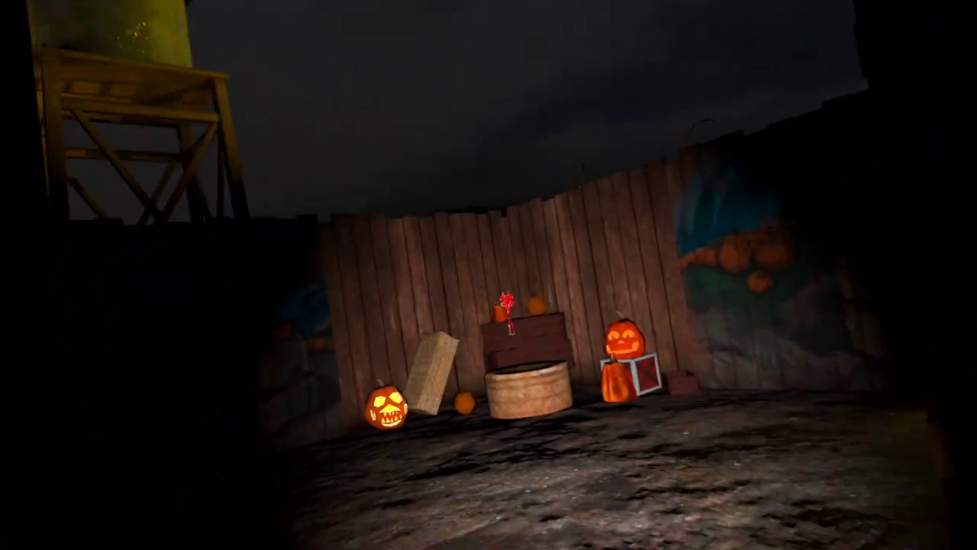
pyautogui.moveTo(488, 275)
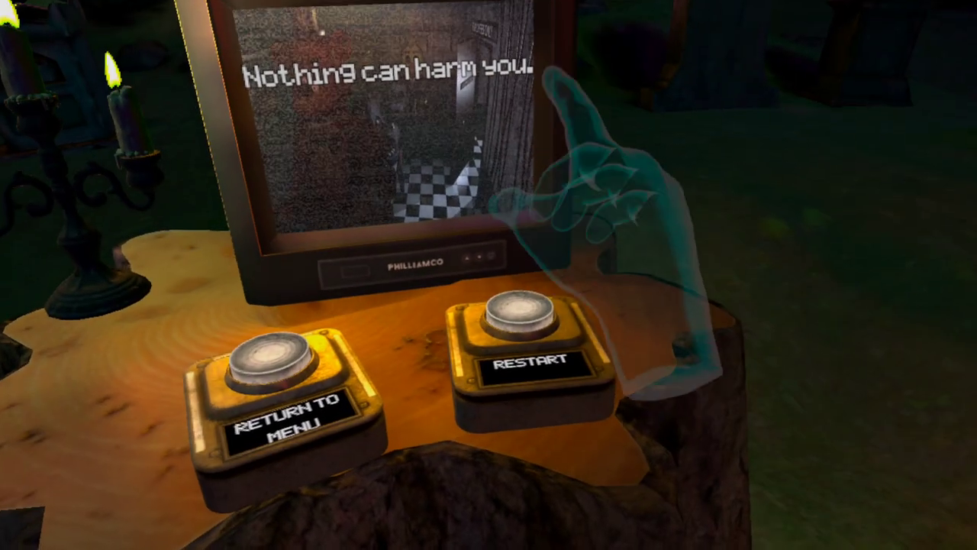
# Restart the corn maze run after the game over
pyautogui.click(522, 363)
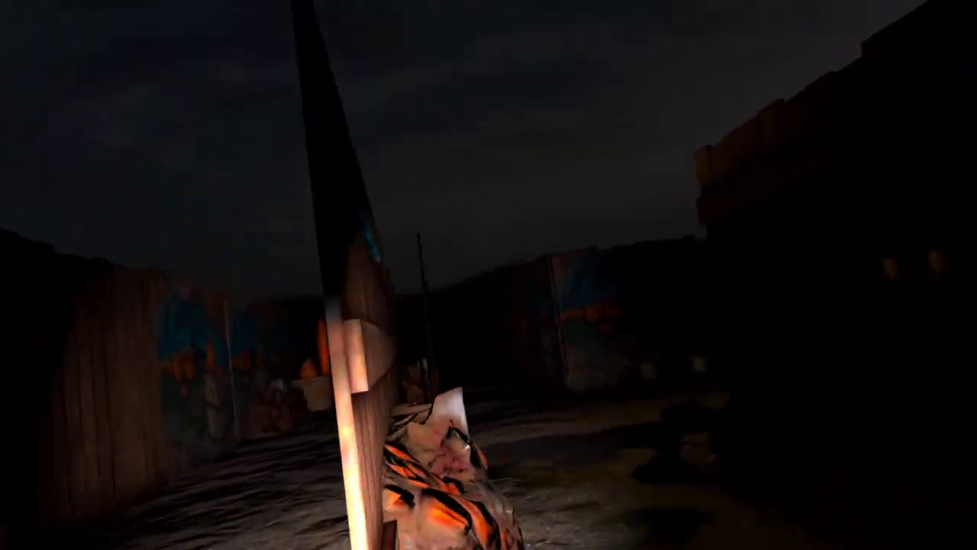
pyautogui.moveTo(489, 275)
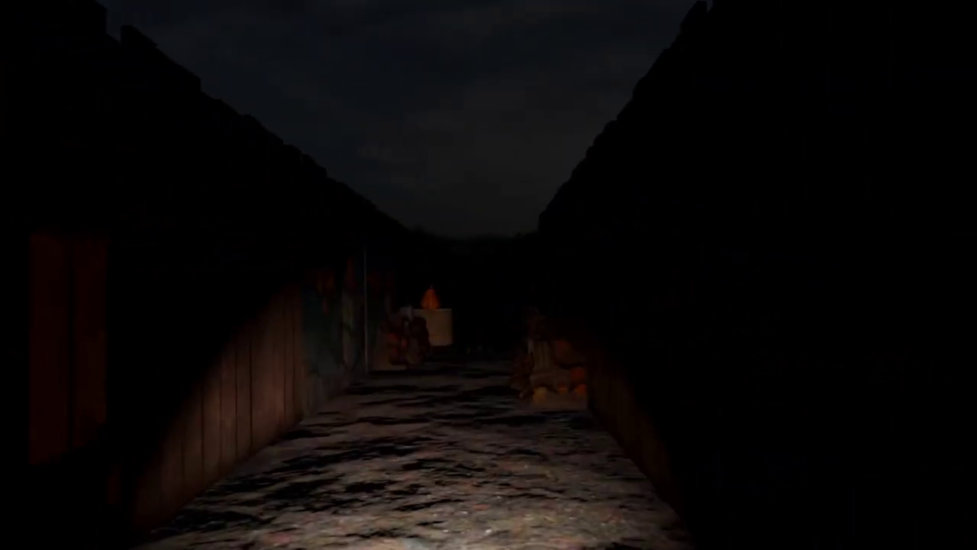